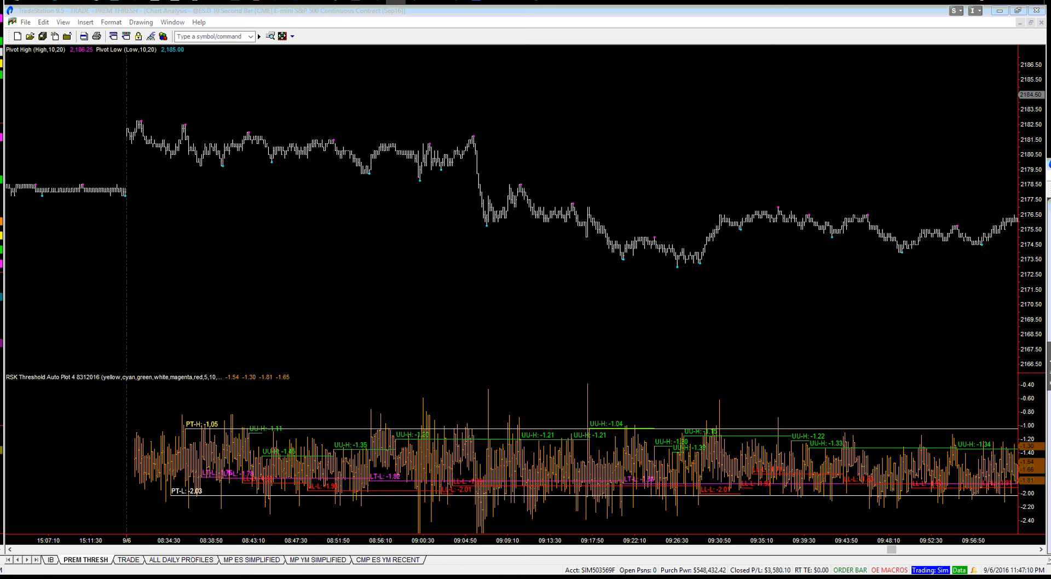
mouse_move(228, 496)
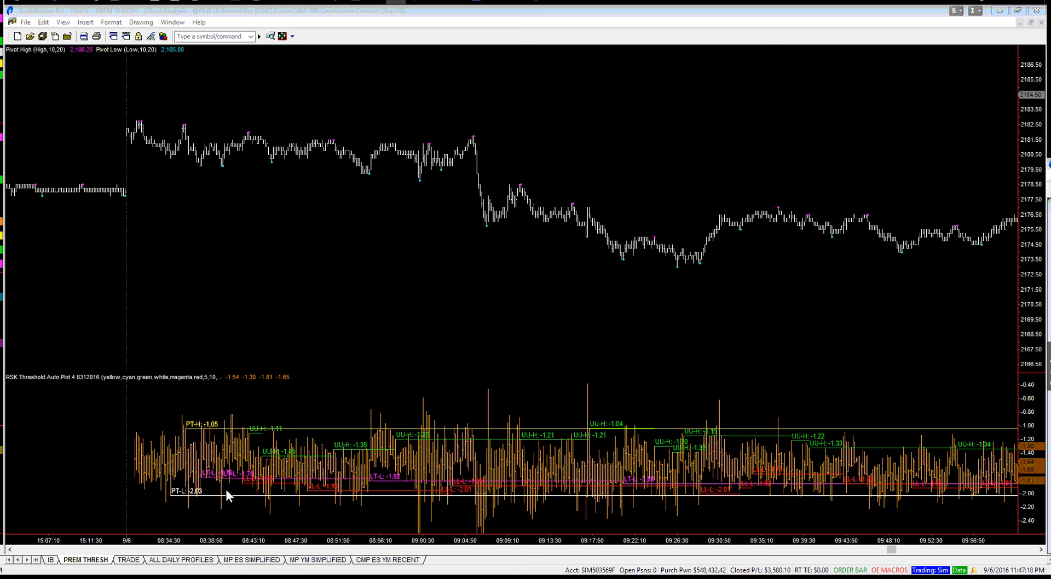
mouse_move(392, 340)
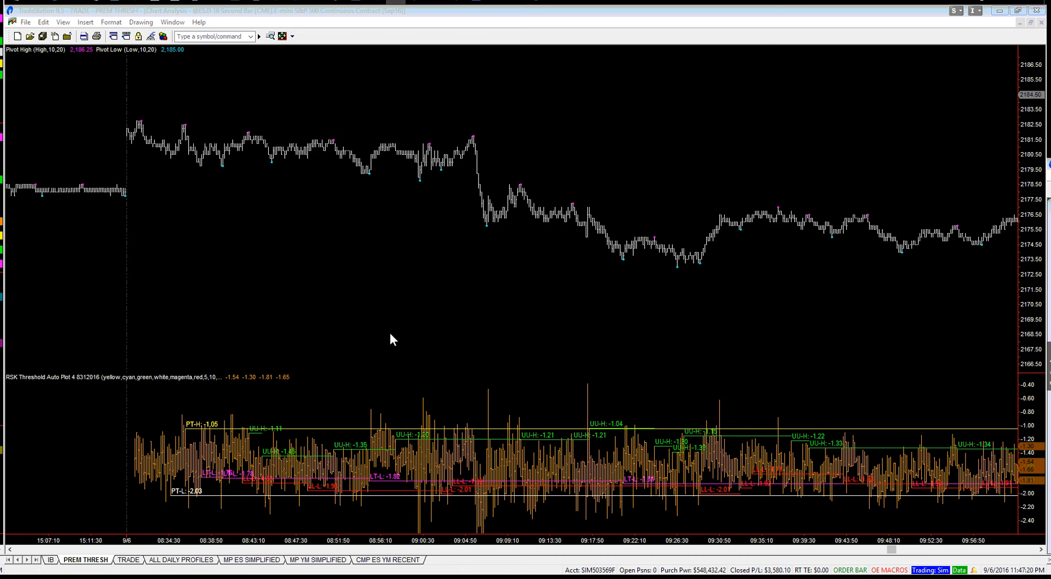
mouse_move(665, 237)
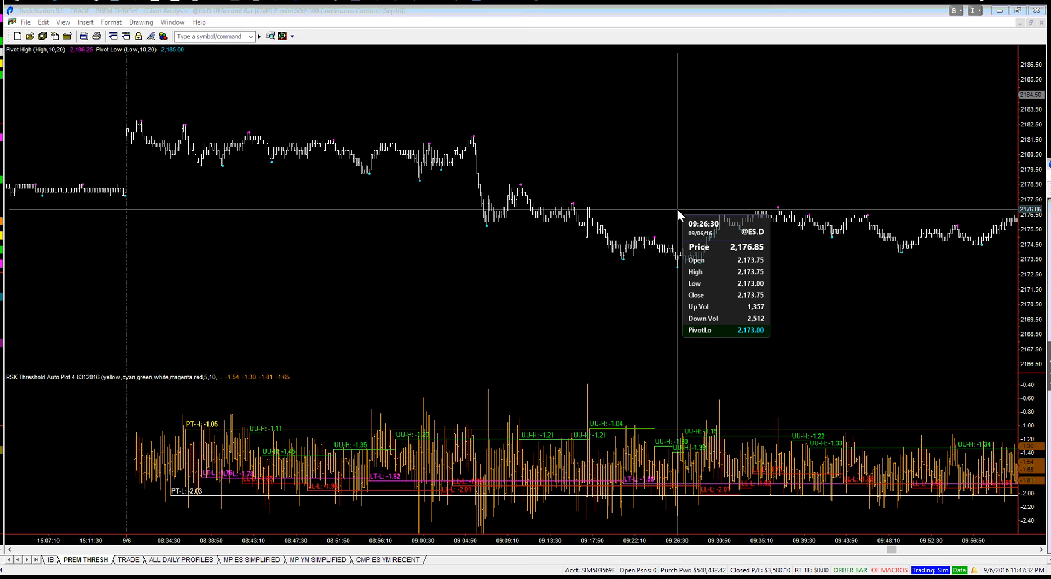
mouse_move(679, 215)
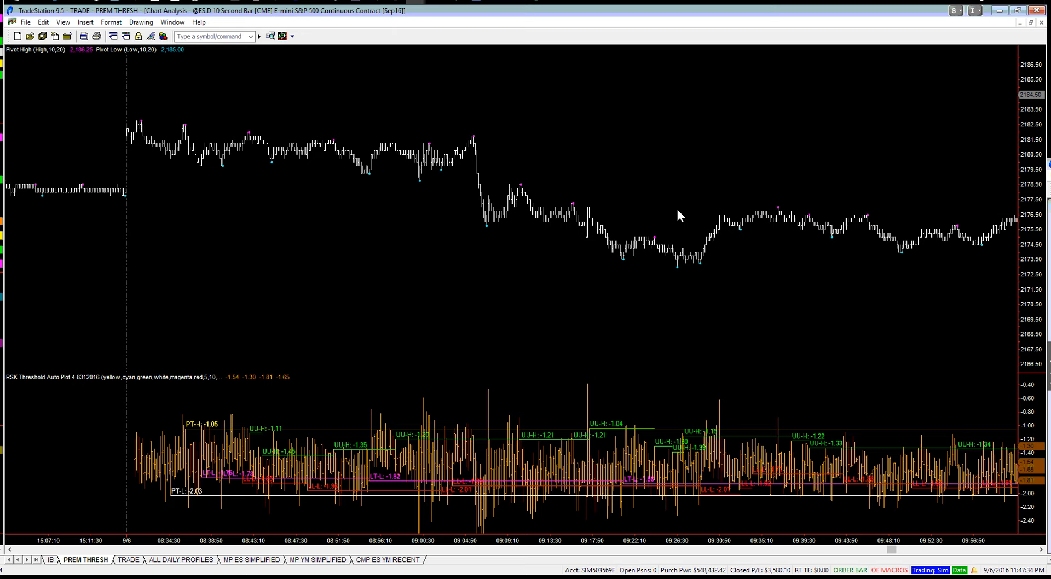
mouse_move(679, 215)
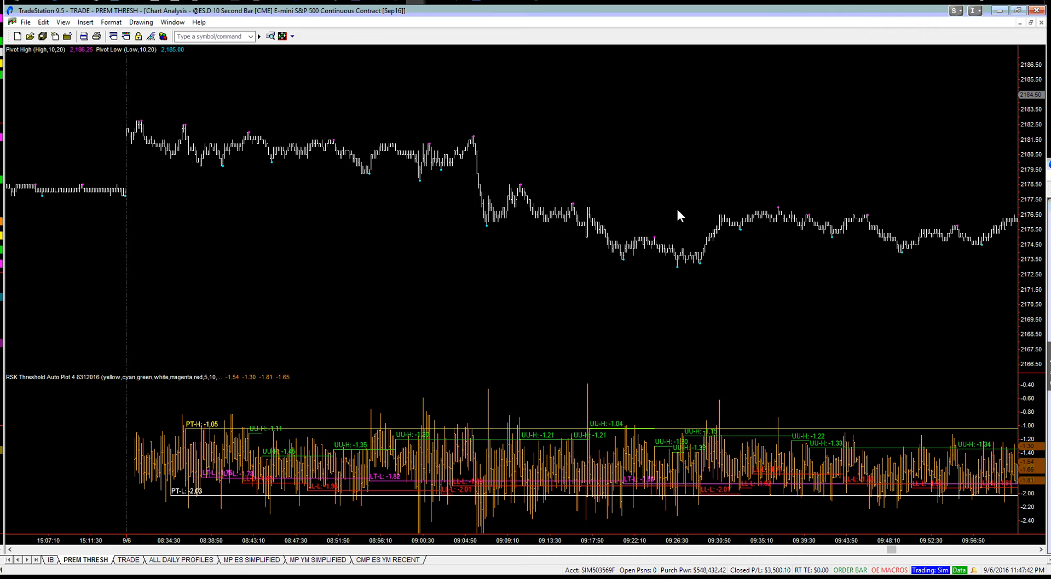
mouse_move(187, 504)
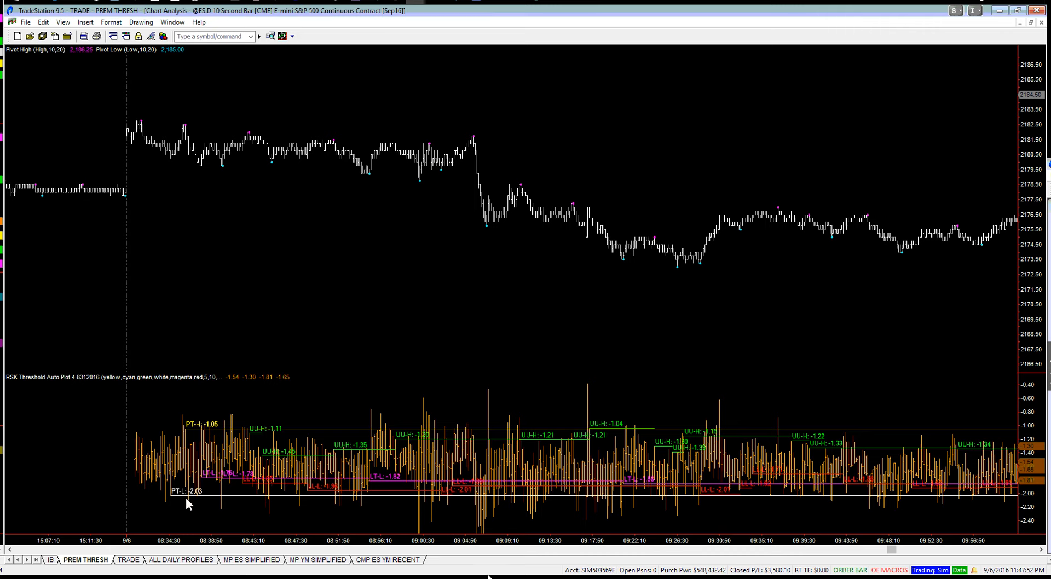
mouse_move(176, 510)
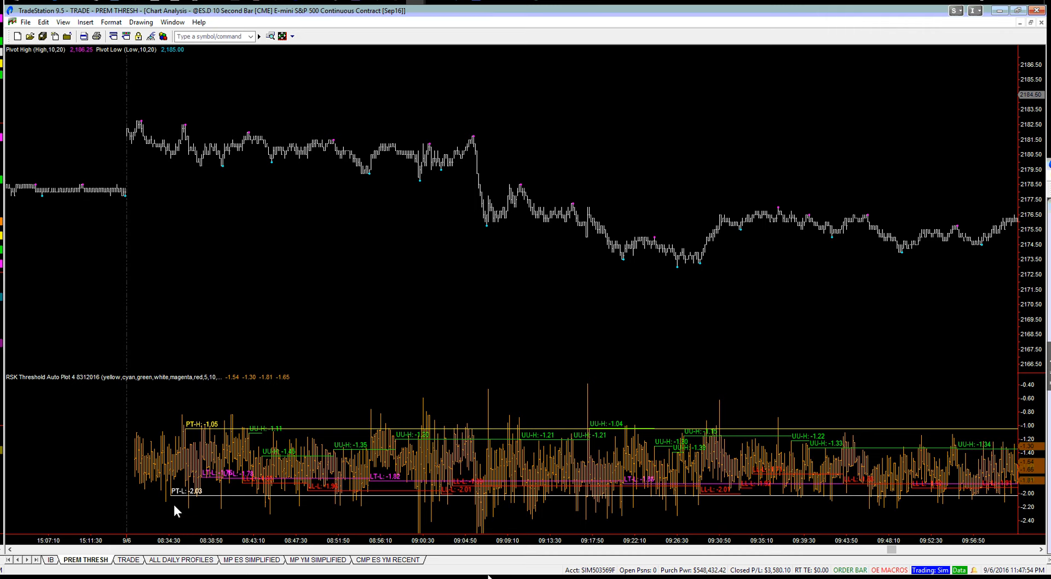
mouse_move(174, 503)
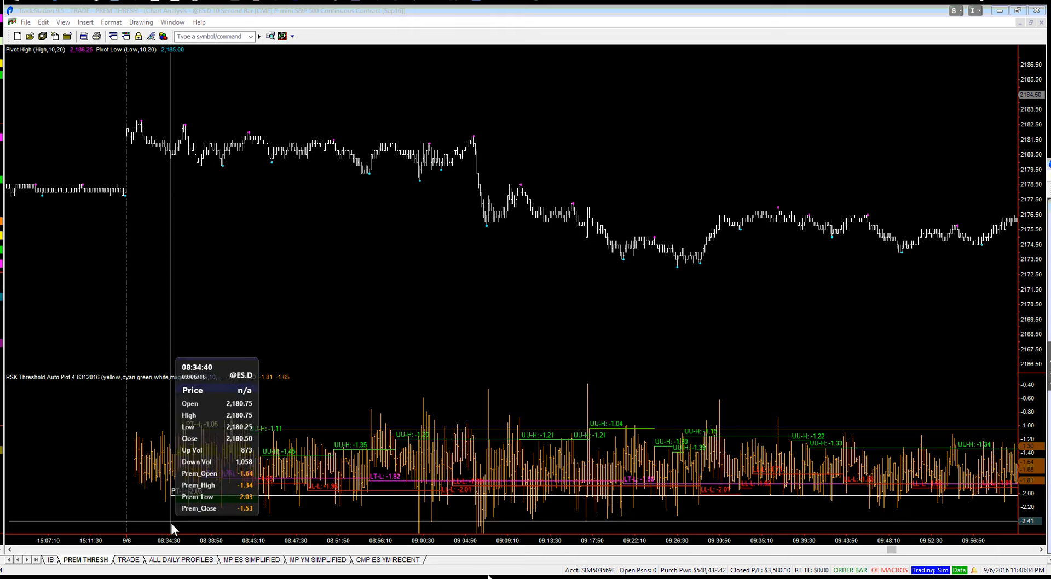
mouse_move(173, 529)
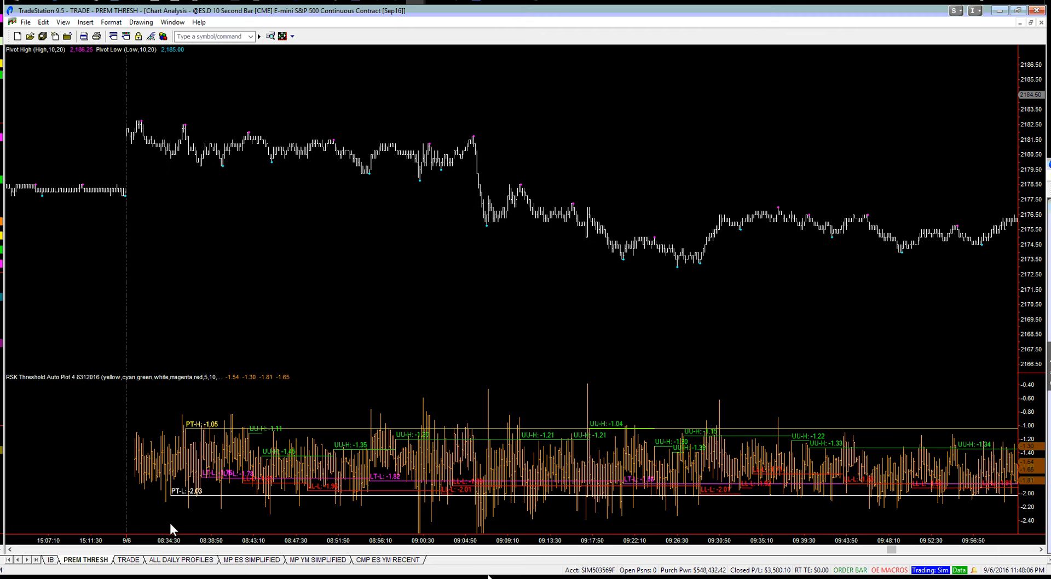
mouse_move(224, 527)
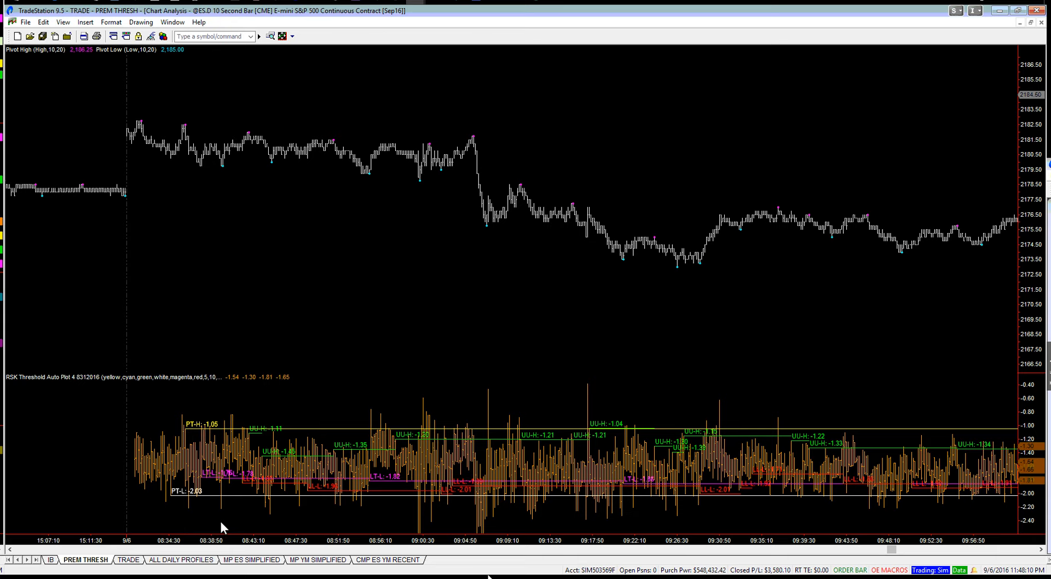
mouse_move(224, 480)
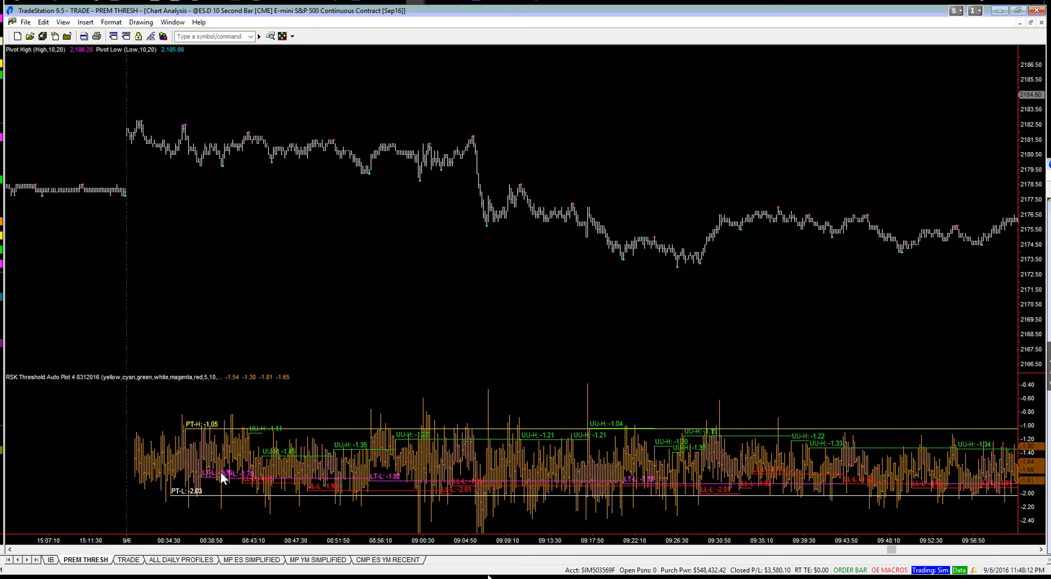
mouse_move(225, 181)
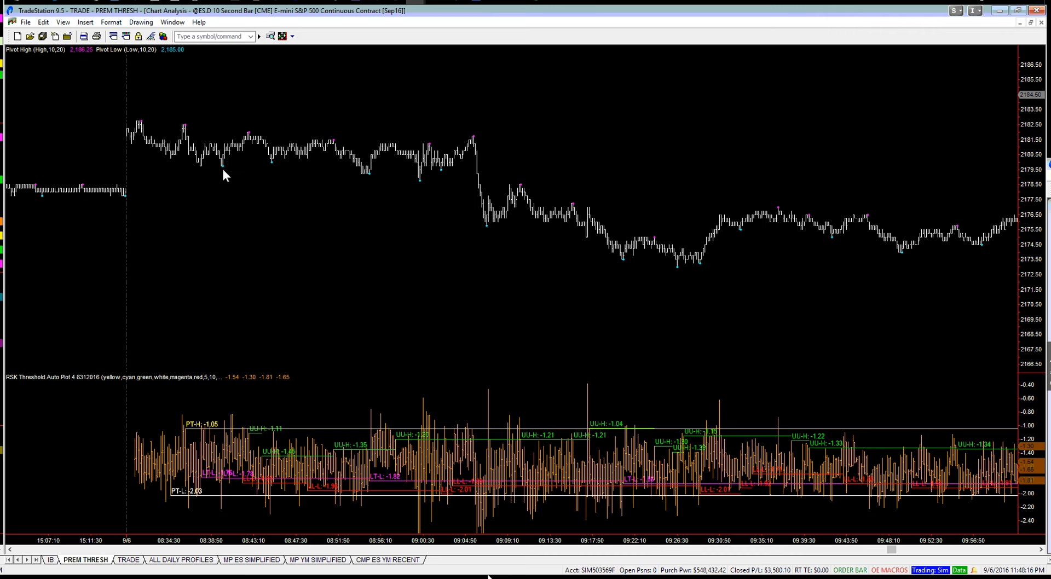
mouse_move(617, 333)
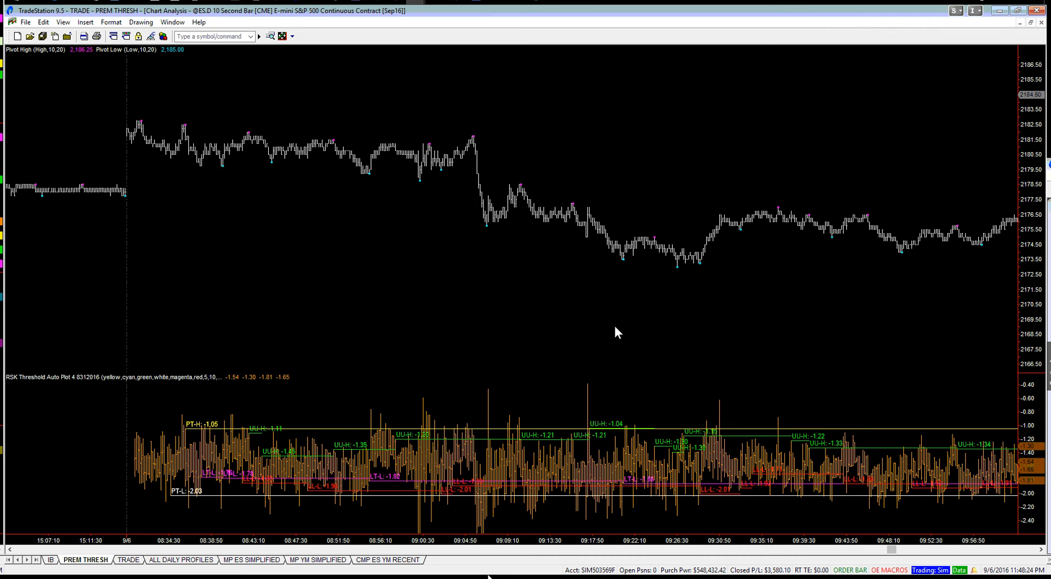
mouse_move(599, 293)
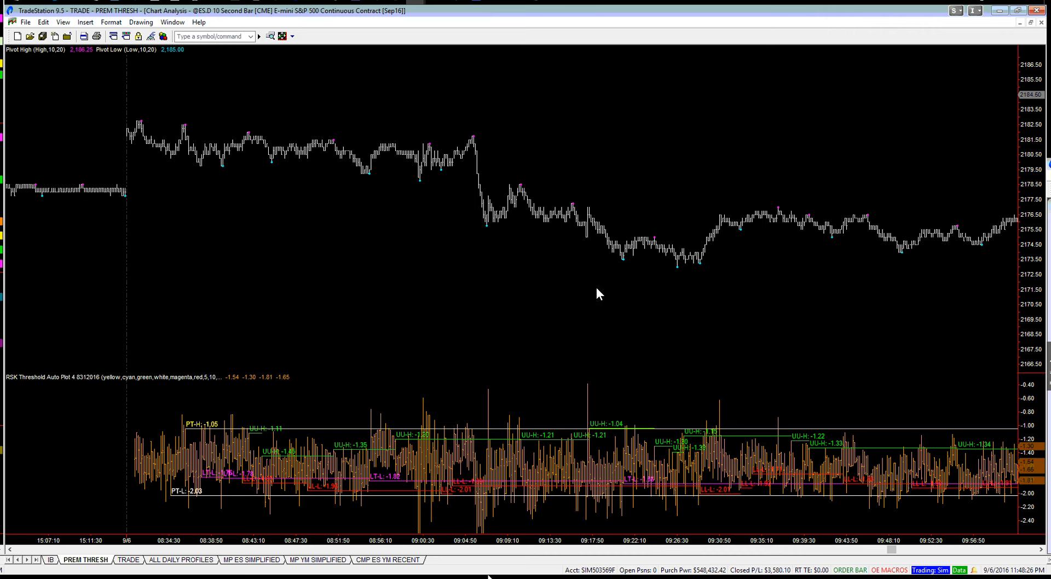
mouse_move(622, 315)
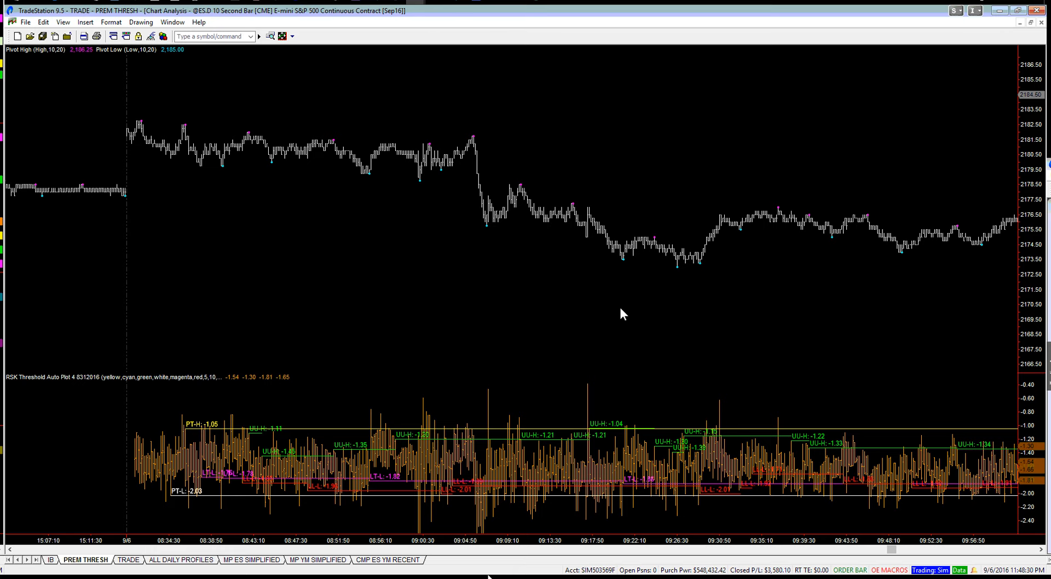
mouse_move(677, 306)
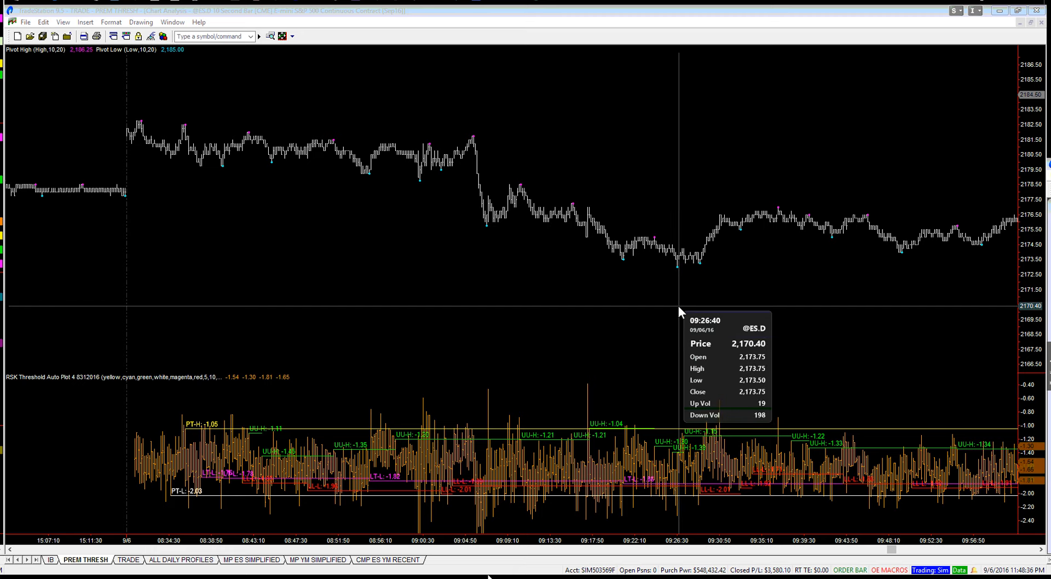
mouse_move(679, 311)
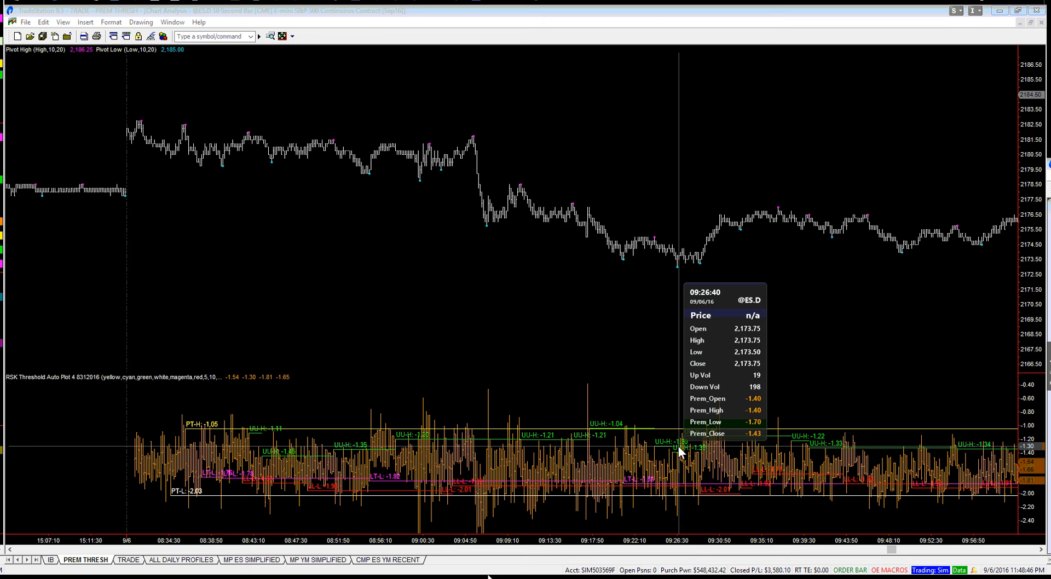
mouse_move(681, 461)
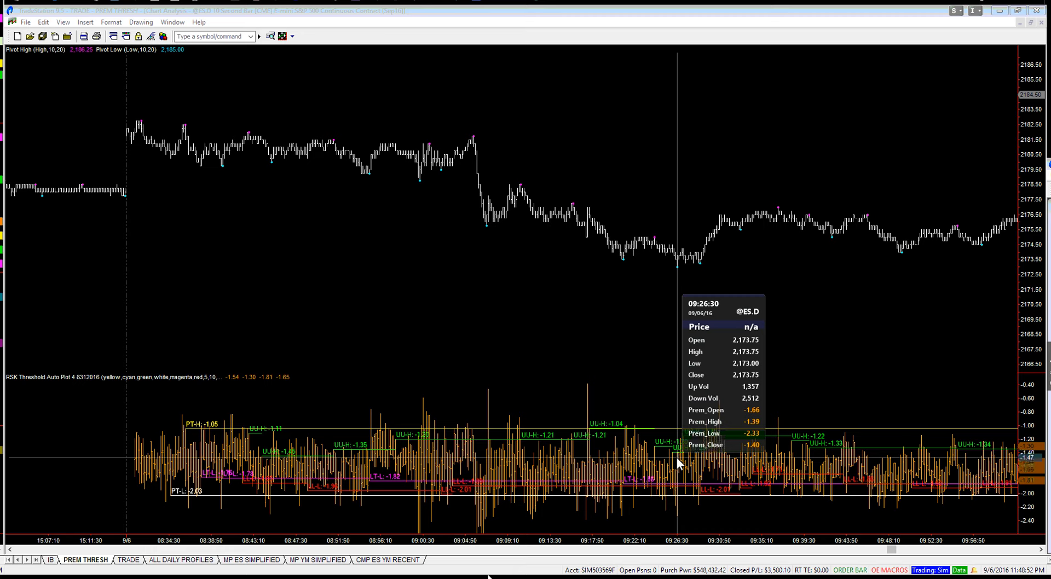
mouse_move(665, 336)
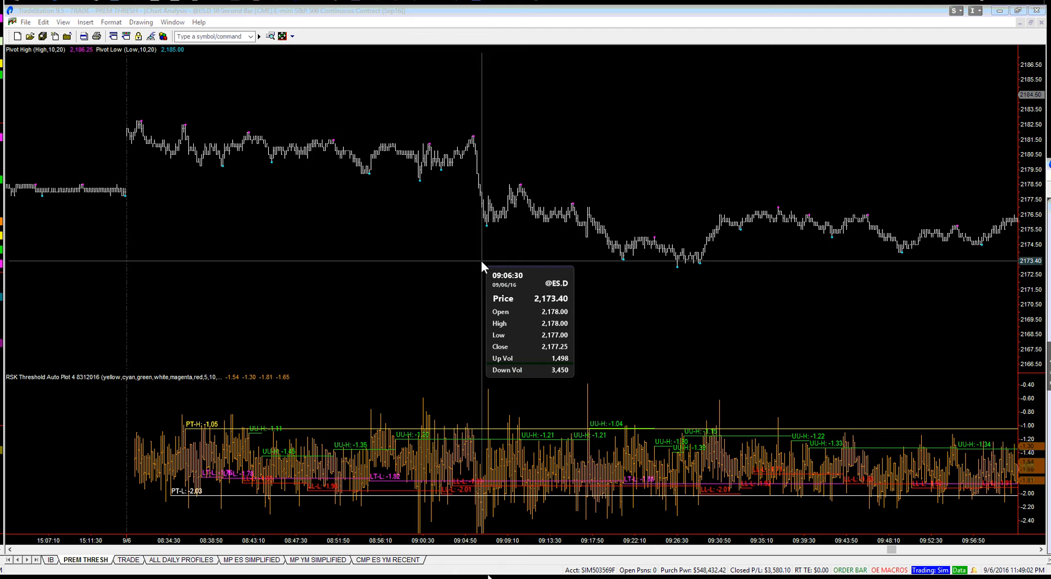
mouse_move(477, 263)
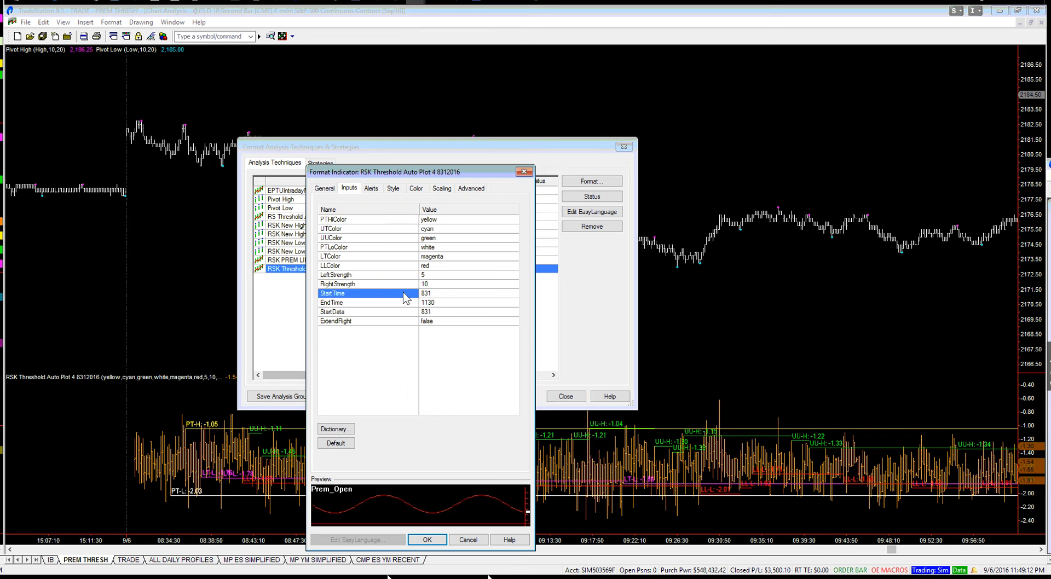
type("906")
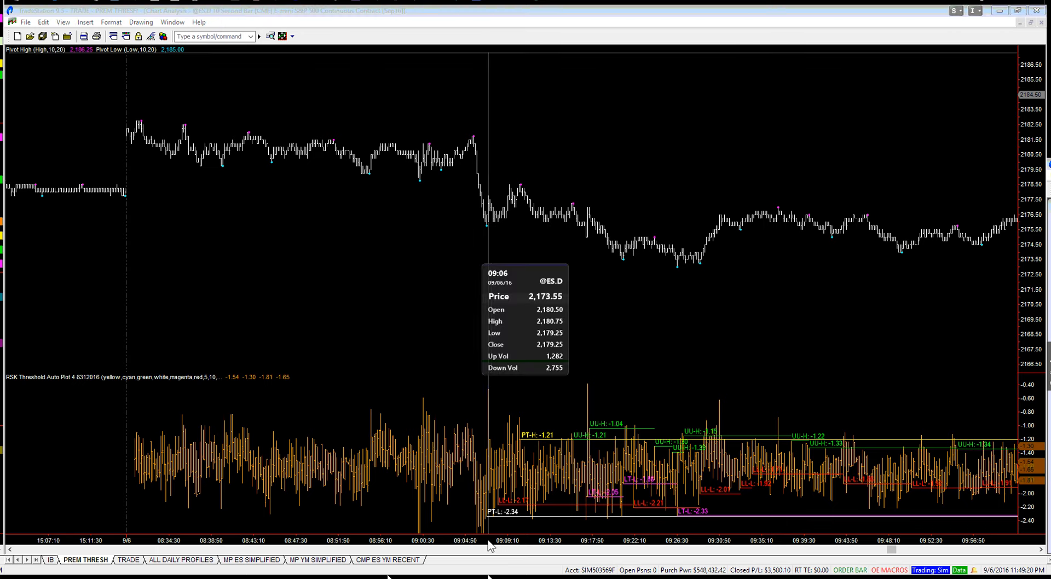
mouse_move(522, 549)
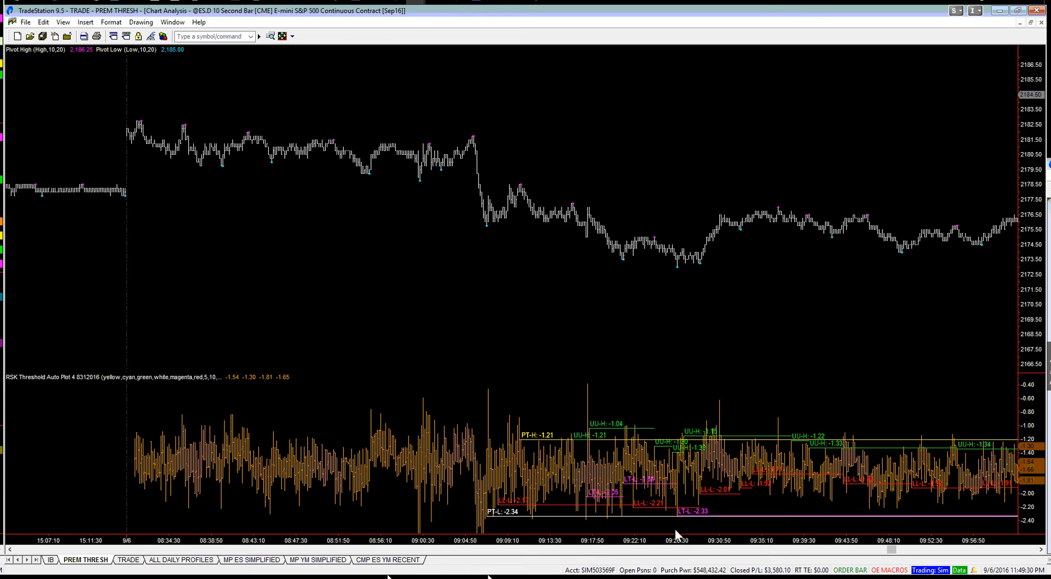
mouse_move(678, 533)
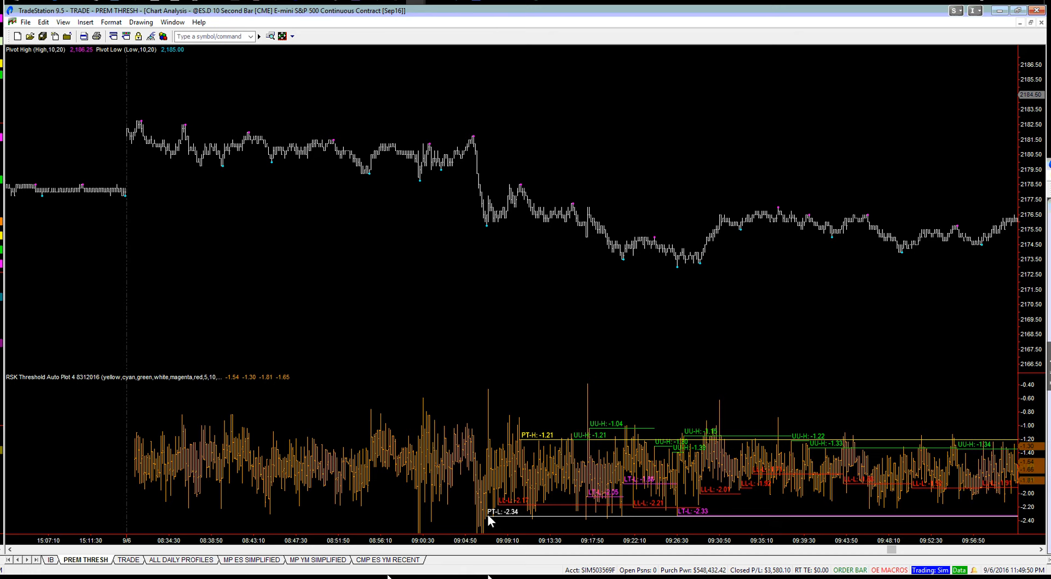
mouse_move(630, 516)
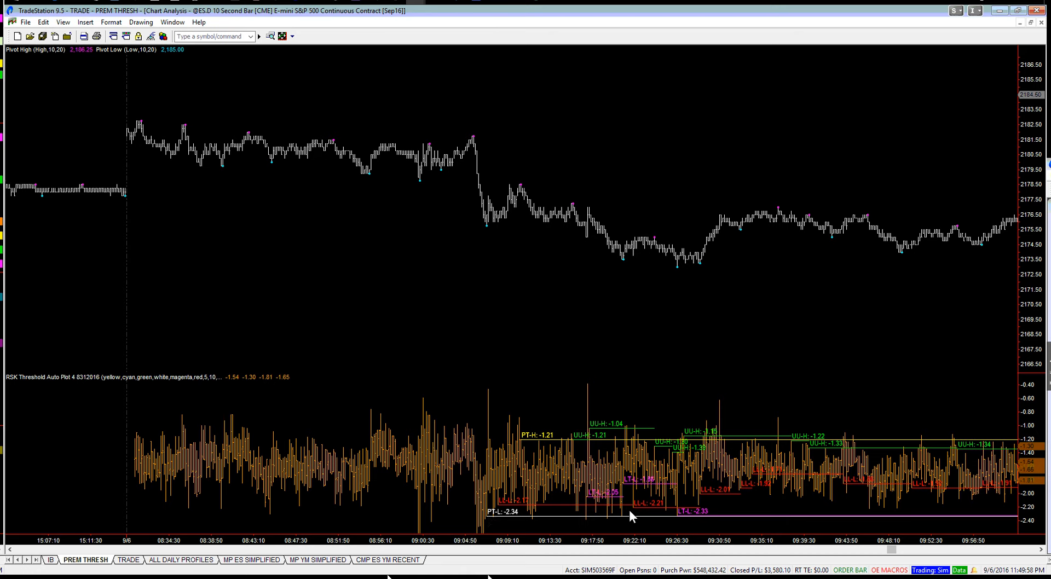
mouse_move(624, 267)
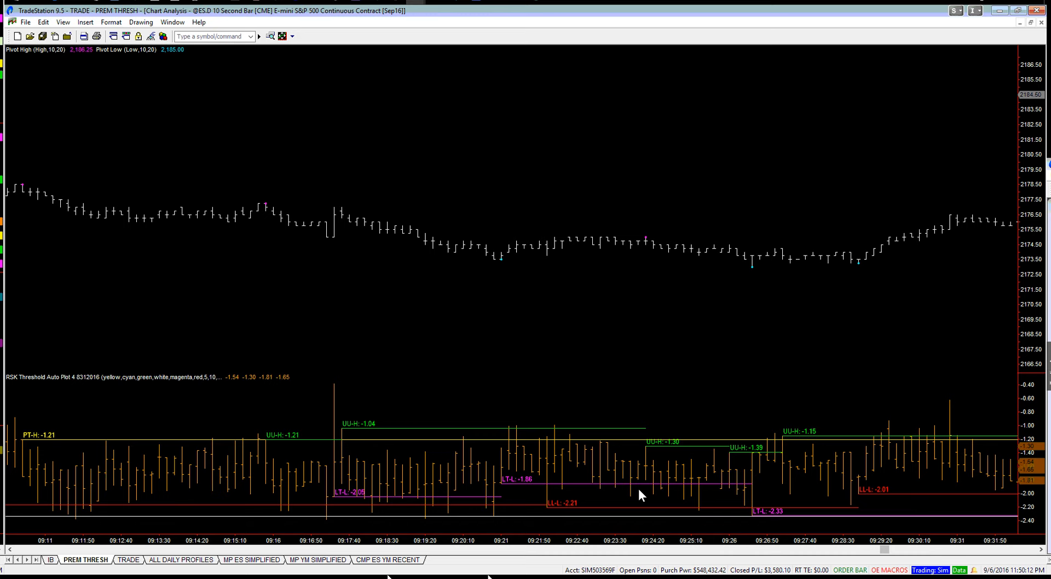
mouse_move(502, 283)
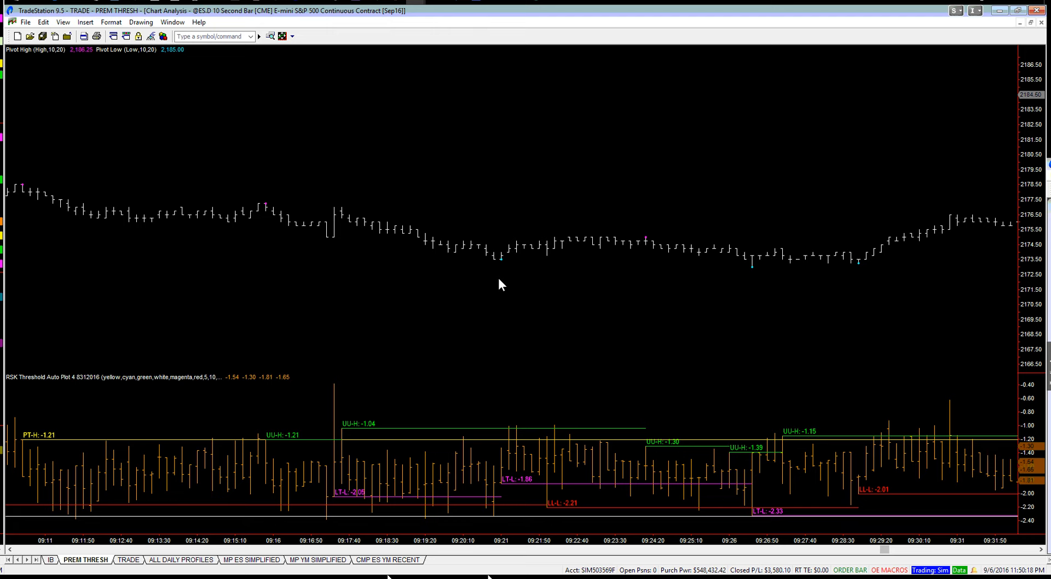
mouse_move(753, 275)
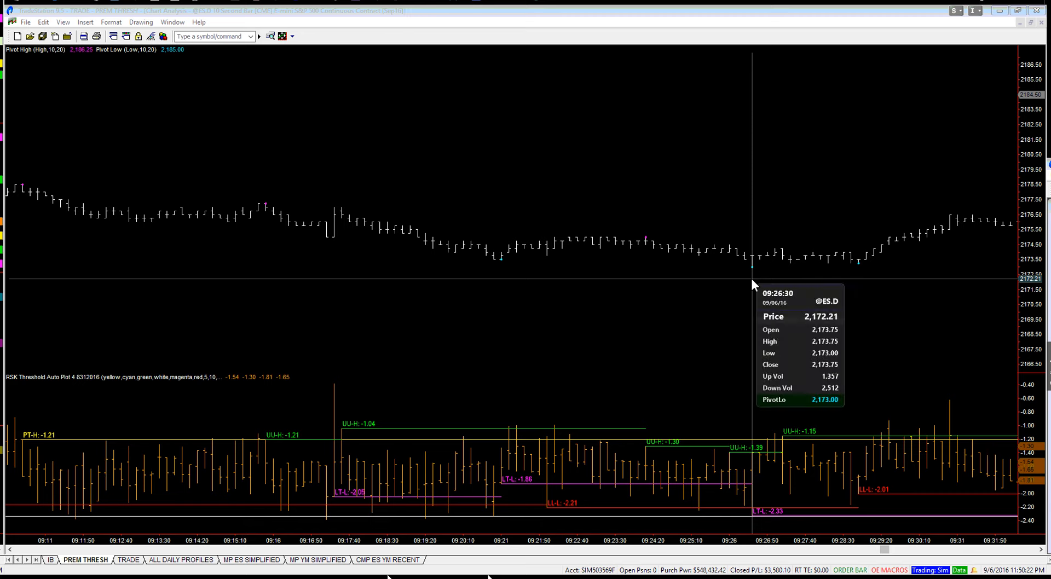
mouse_move(729, 473)
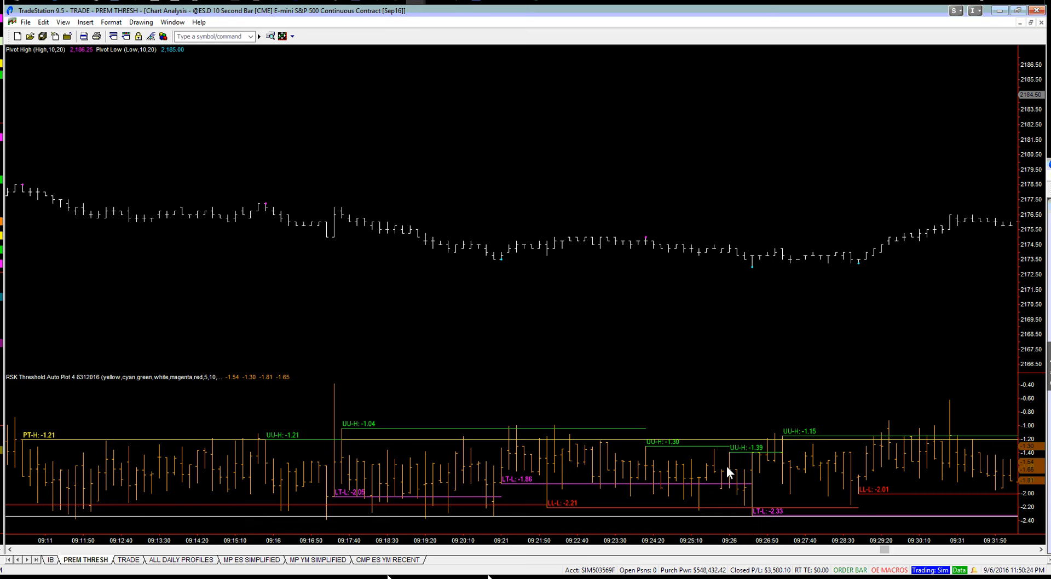
mouse_move(761, 523)
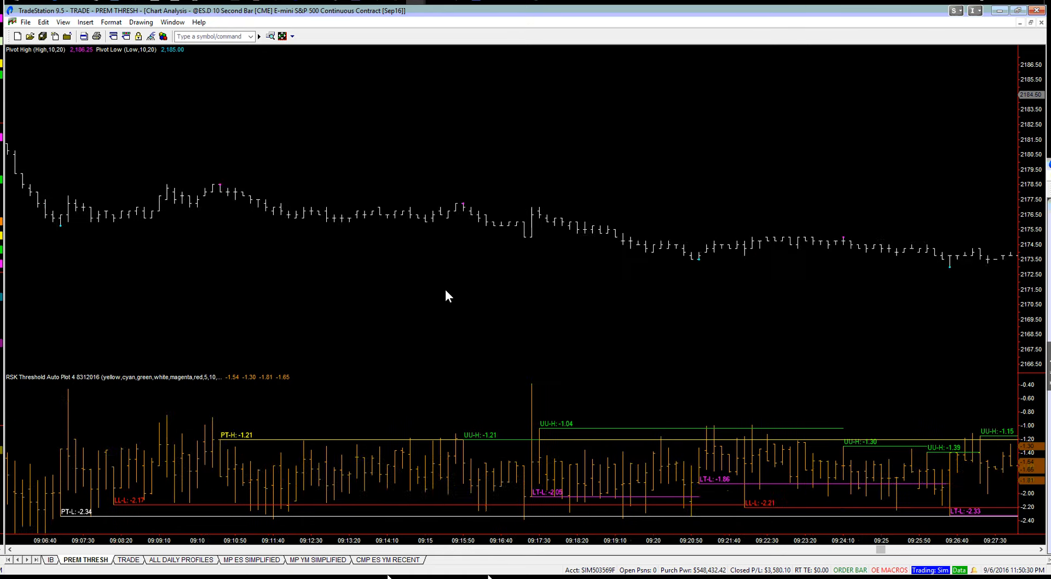
scroll("left", 3)
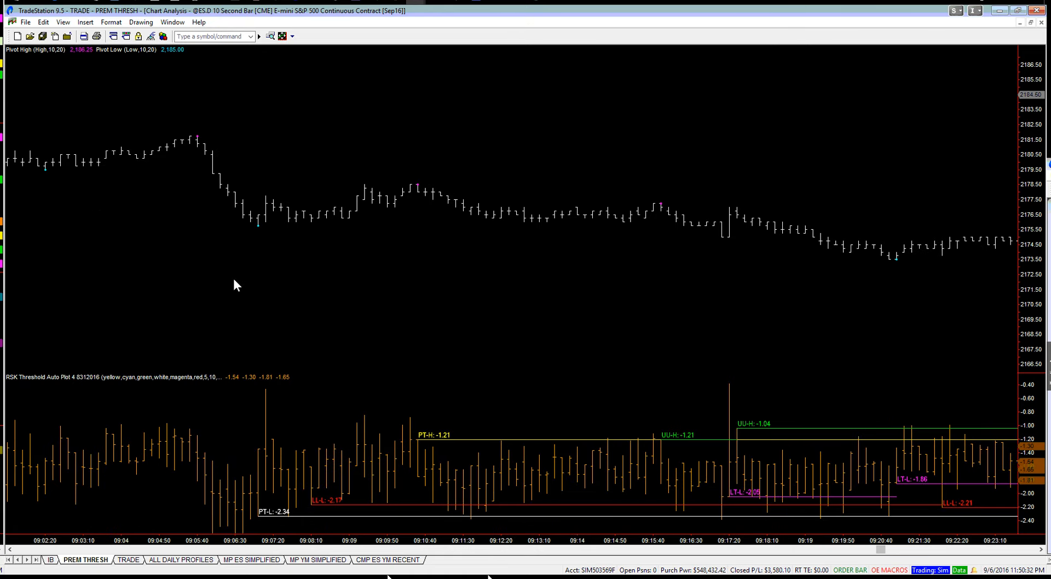
mouse_move(258, 274)
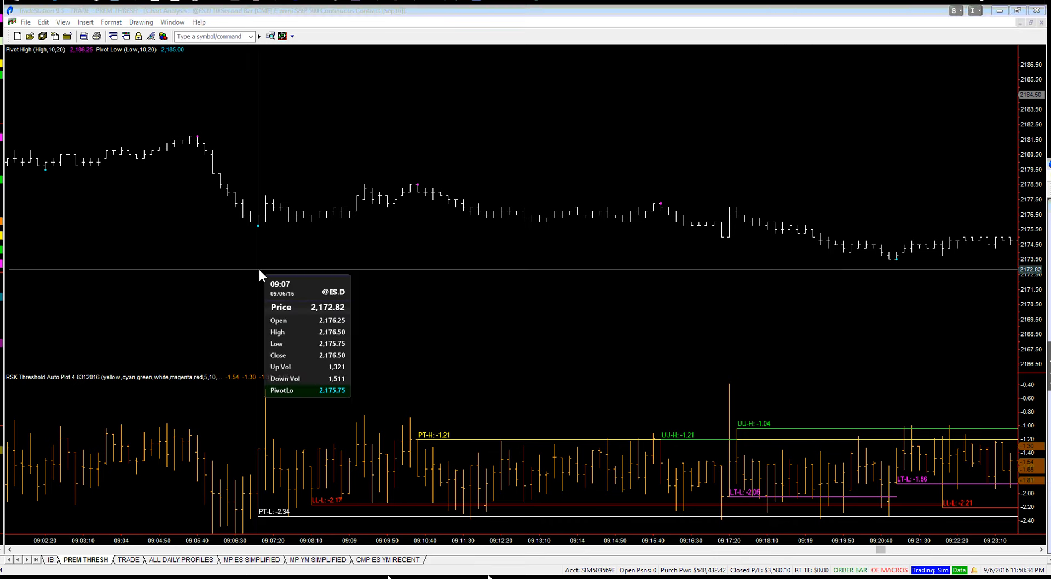
mouse_move(262, 277)
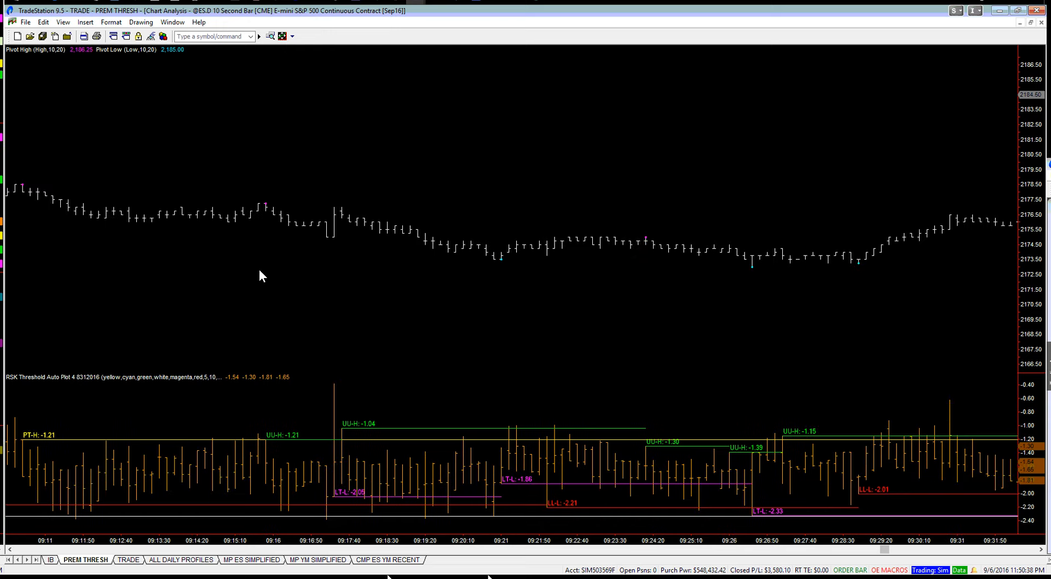
mouse_move(734, 313)
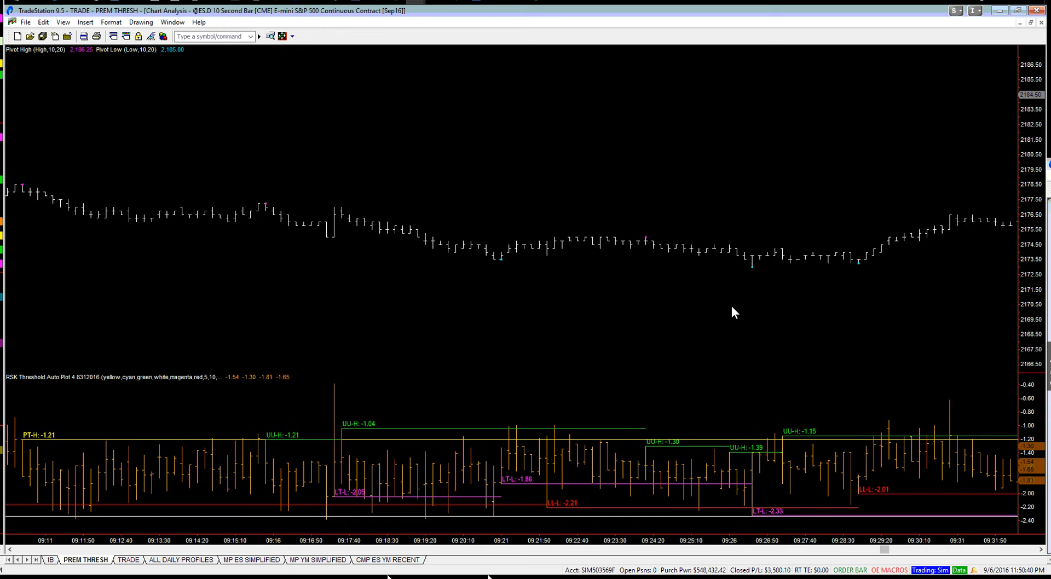
mouse_move(756, 322)
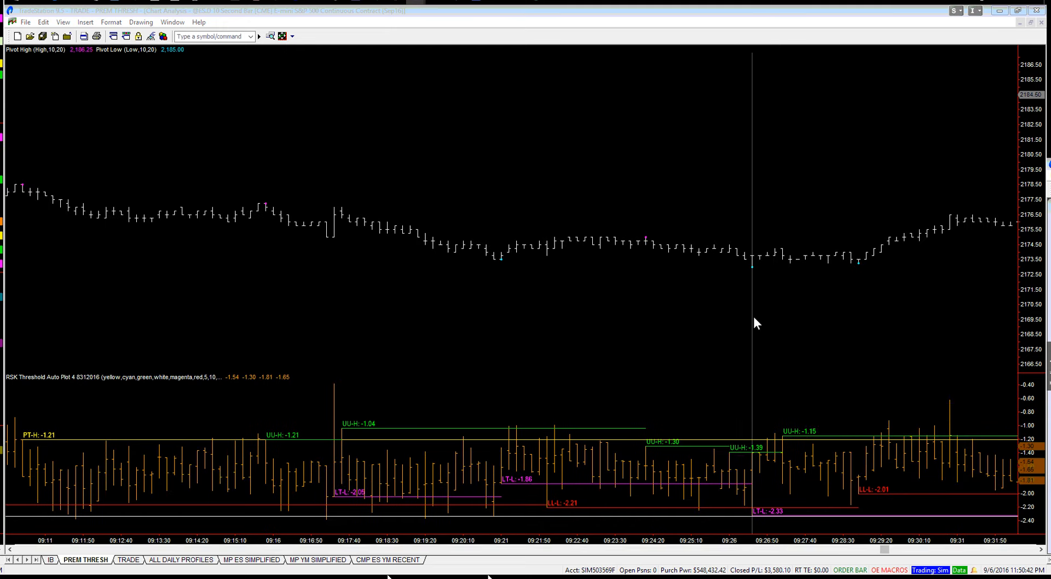
mouse_move(756, 323)
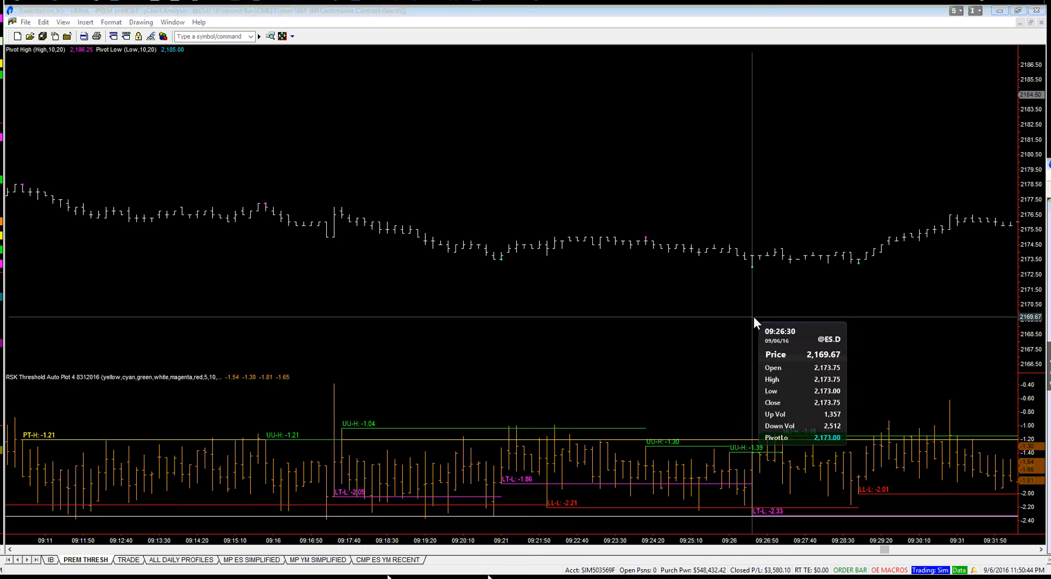
mouse_move(756, 323)
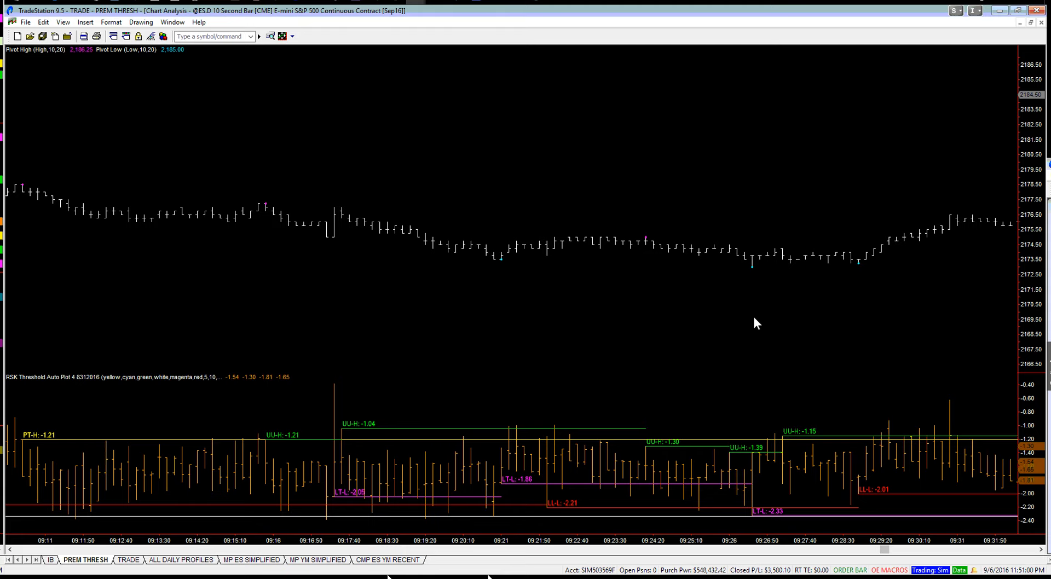
scroll("right", 3)
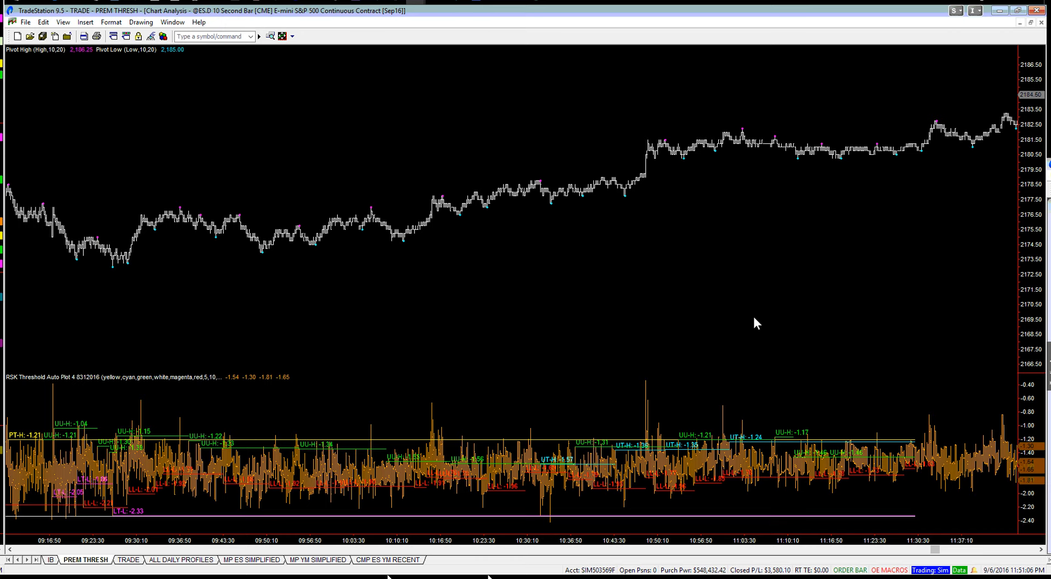
mouse_move(550, 268)
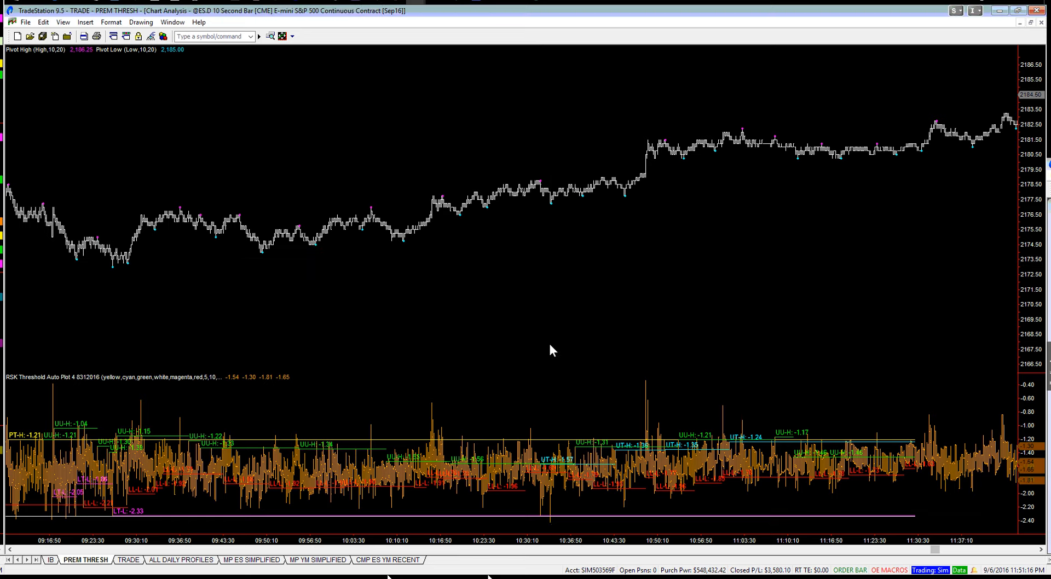
mouse_move(550, 527)
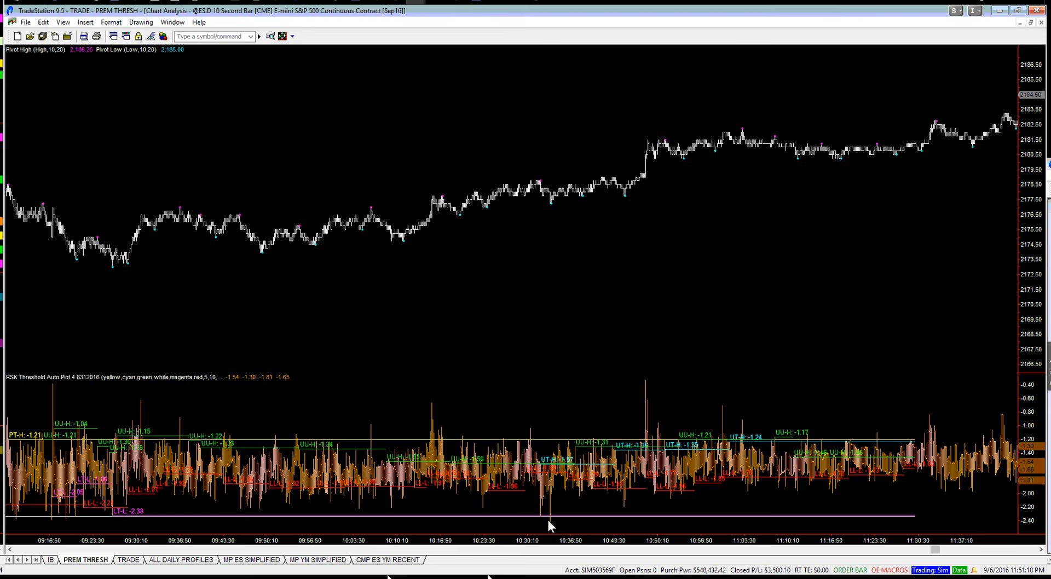
mouse_move(555, 260)
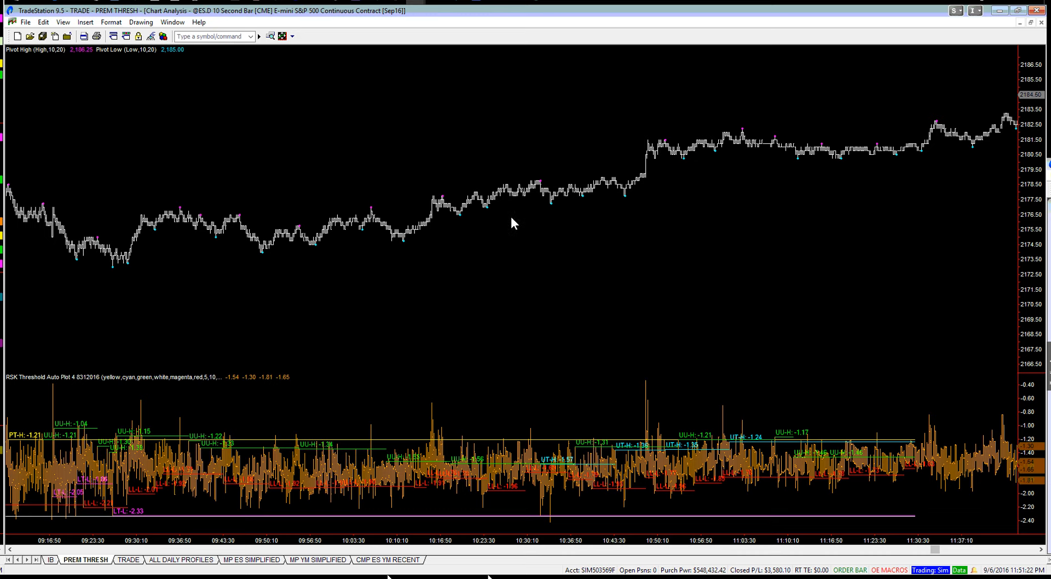
mouse_move(544, 213)
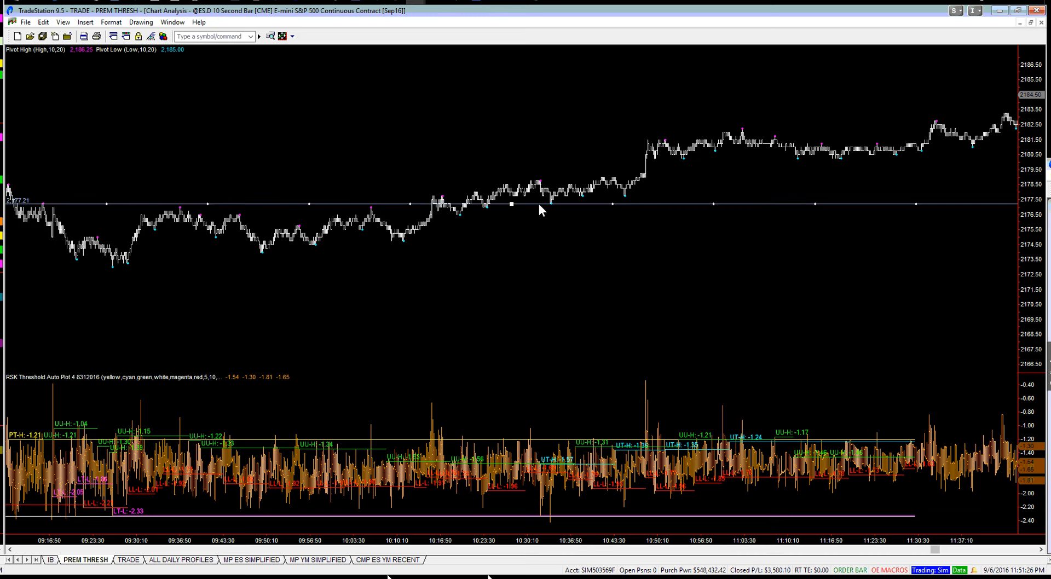
mouse_move(541, 221)
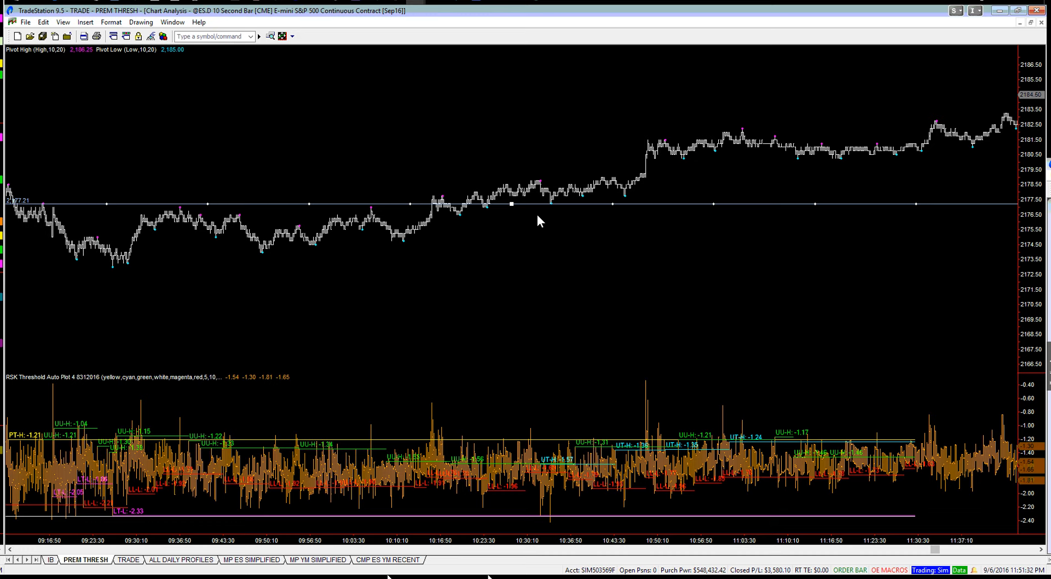
mouse_move(320, 376)
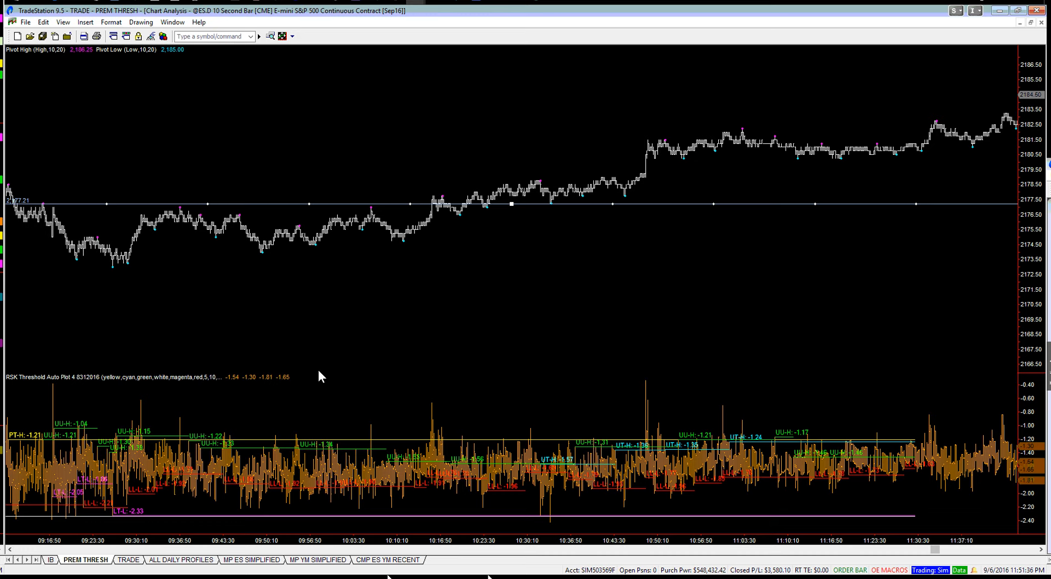
scroll("left", 3)
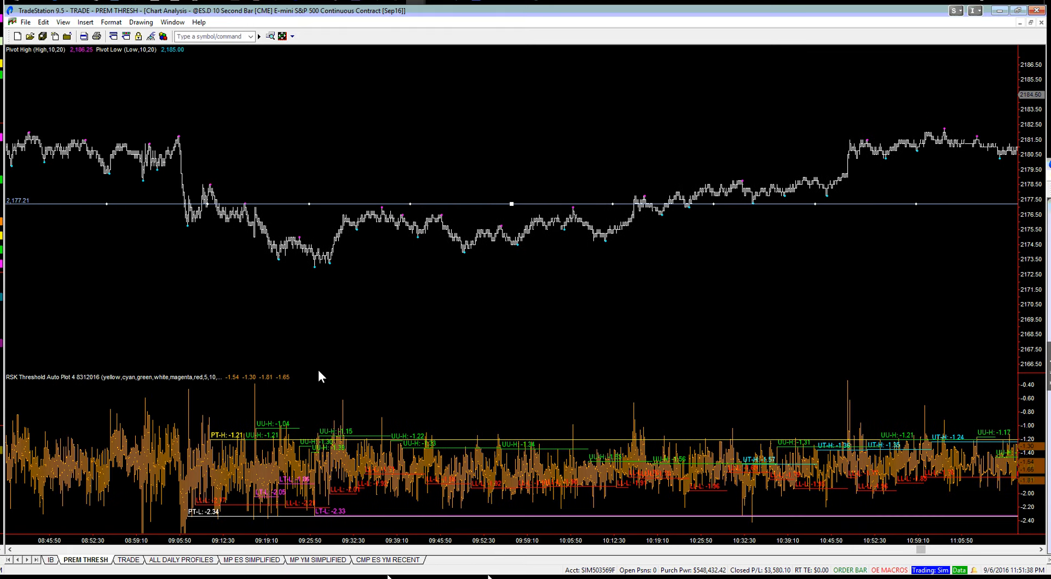
mouse_move(331, 329)
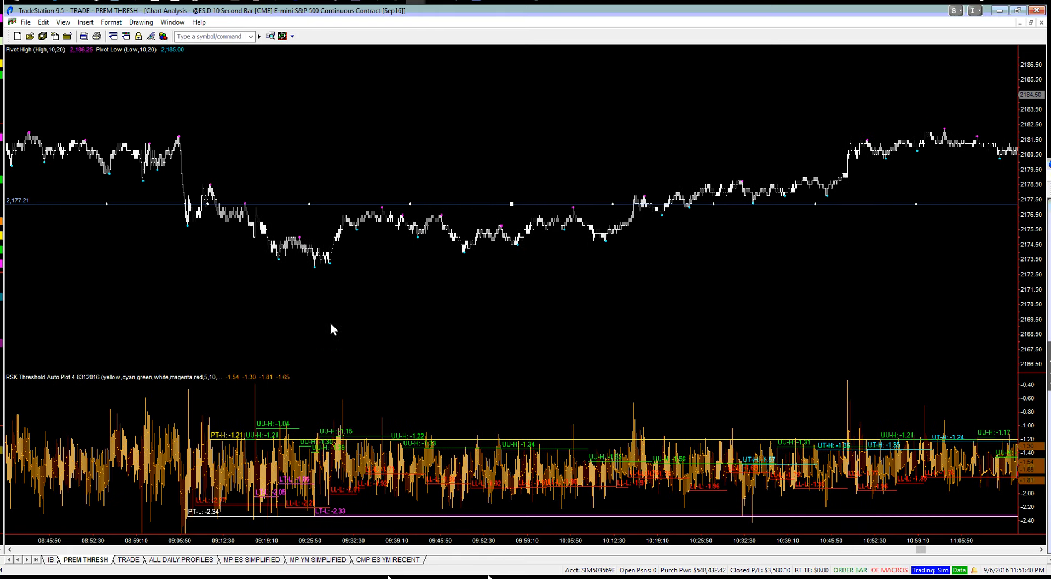
mouse_move(318, 310)
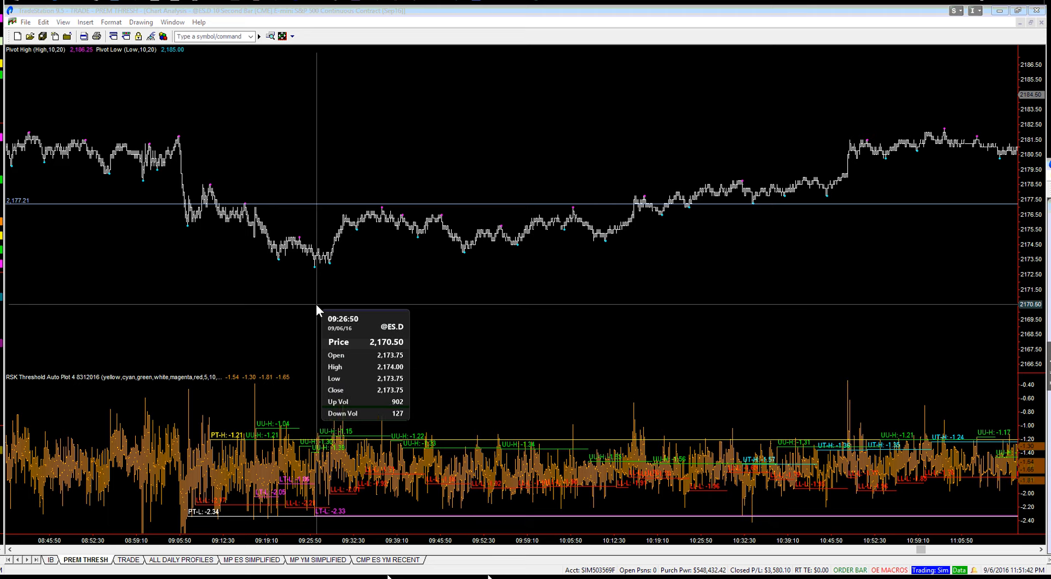
mouse_move(318, 309)
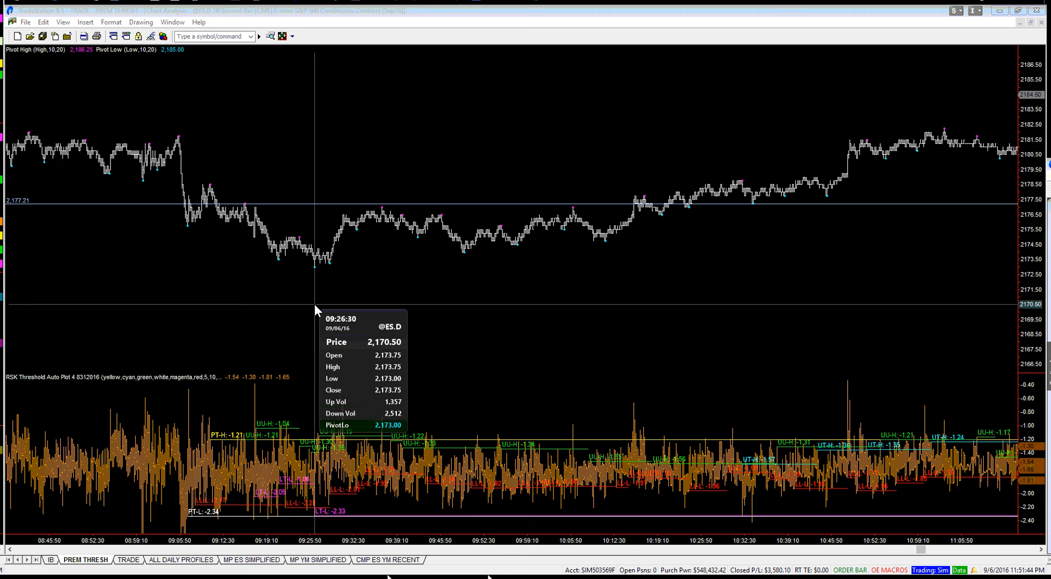
mouse_move(373, 318)
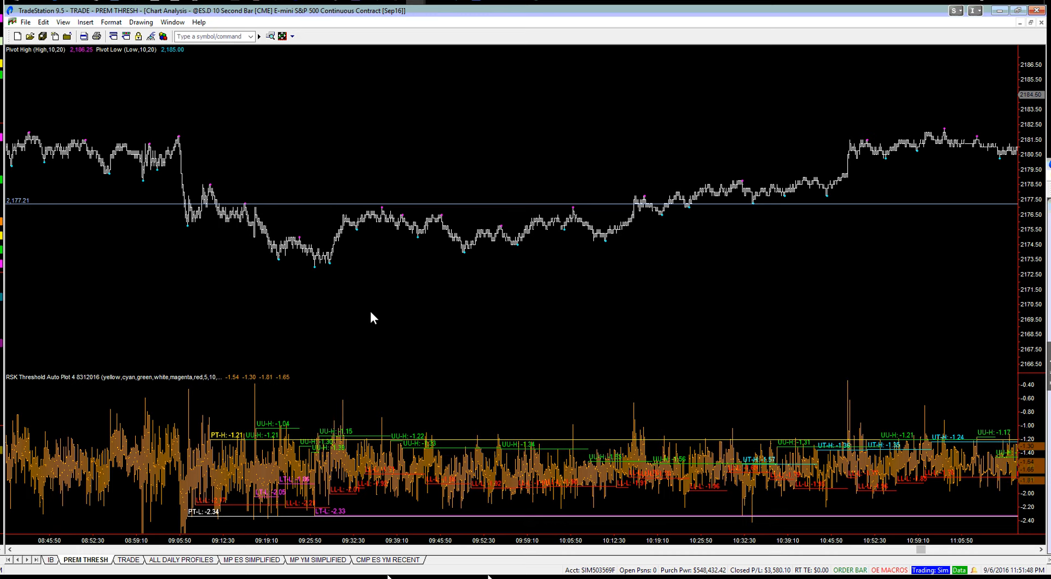
mouse_move(305, 281)
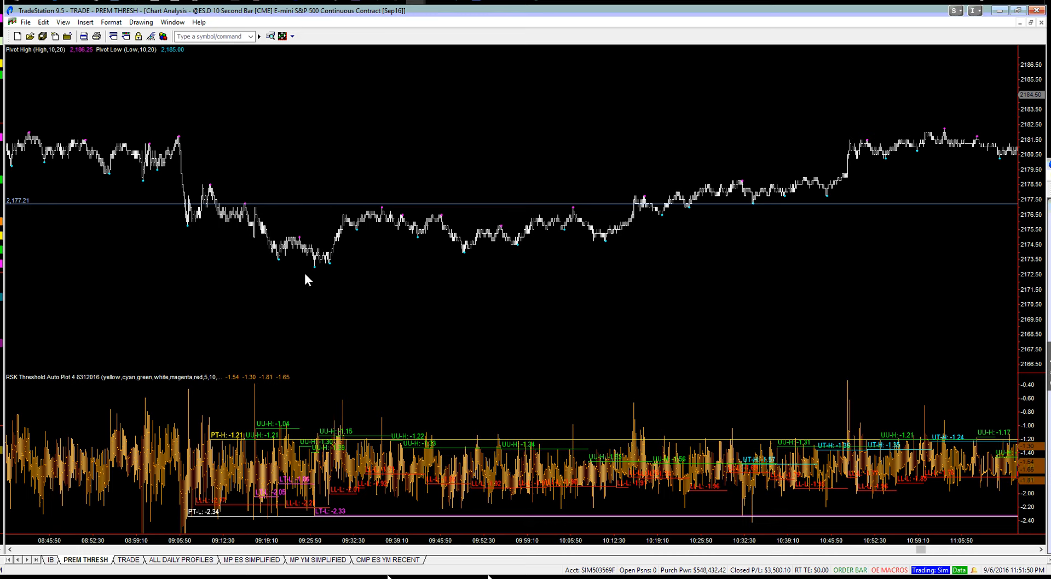
mouse_move(315, 281)
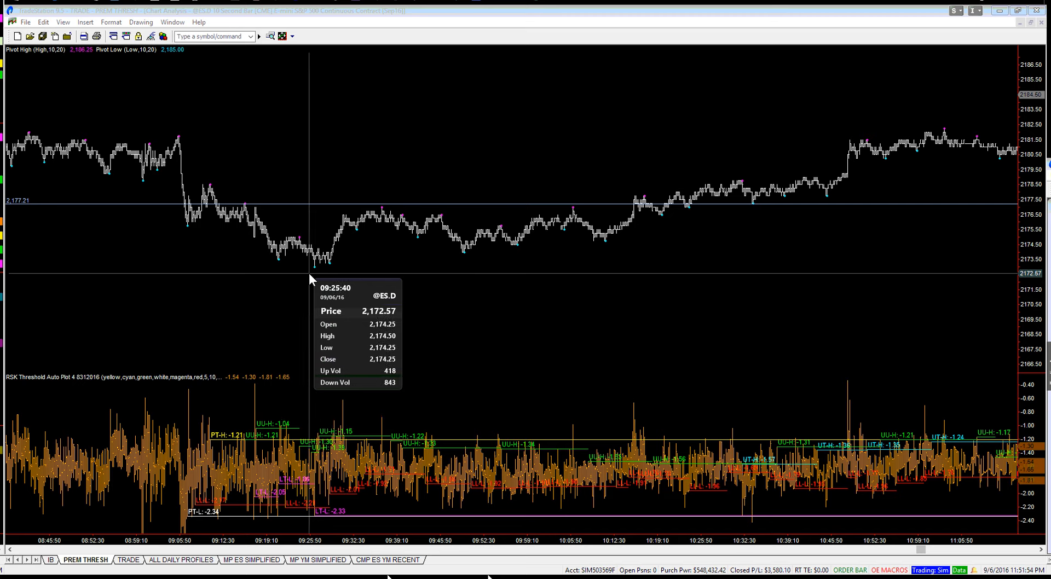
mouse_move(316, 278)
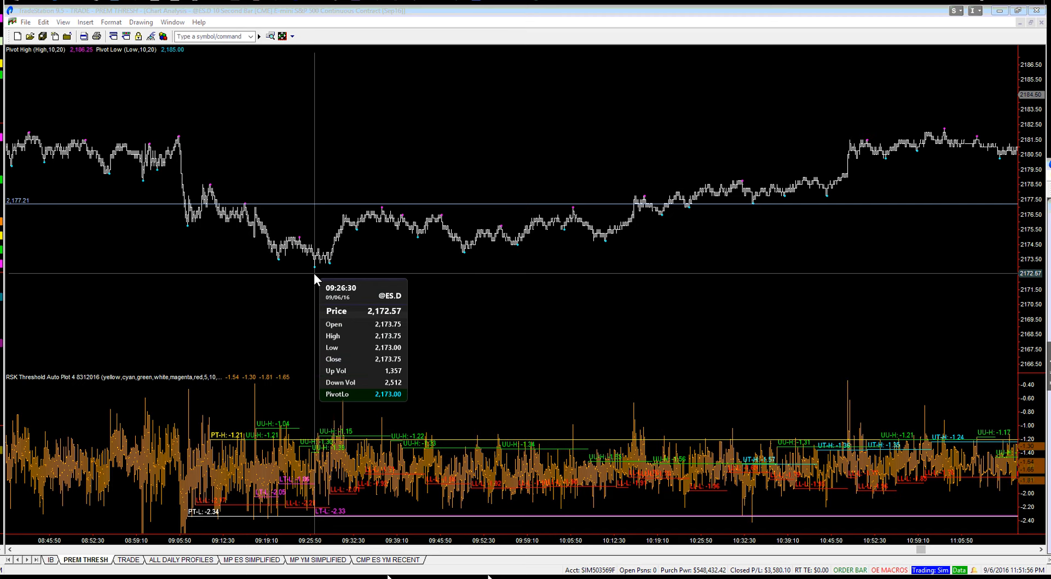